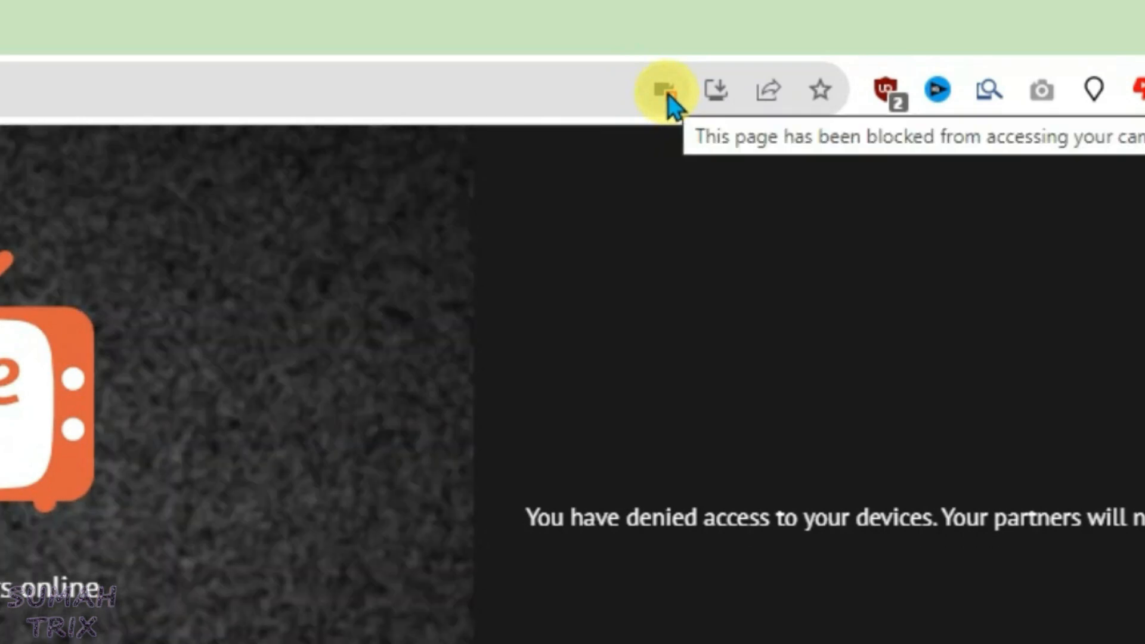
# Set ome.tv to always be allowed to use the camera and microphone
pyautogui.click(662, 89)
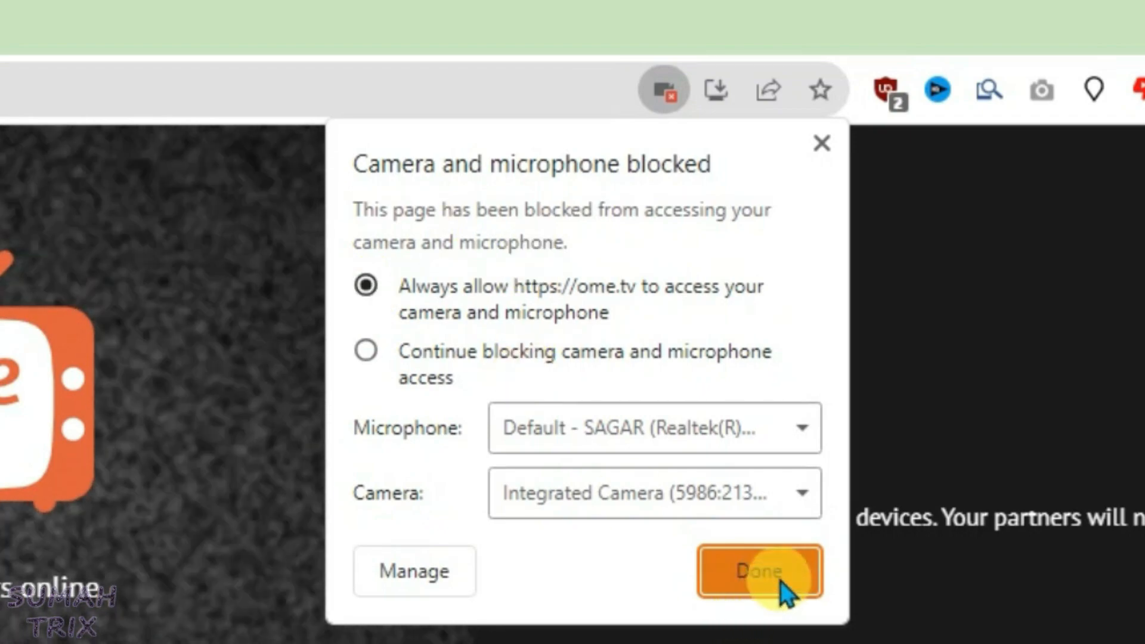
pyautogui.click(759, 572)
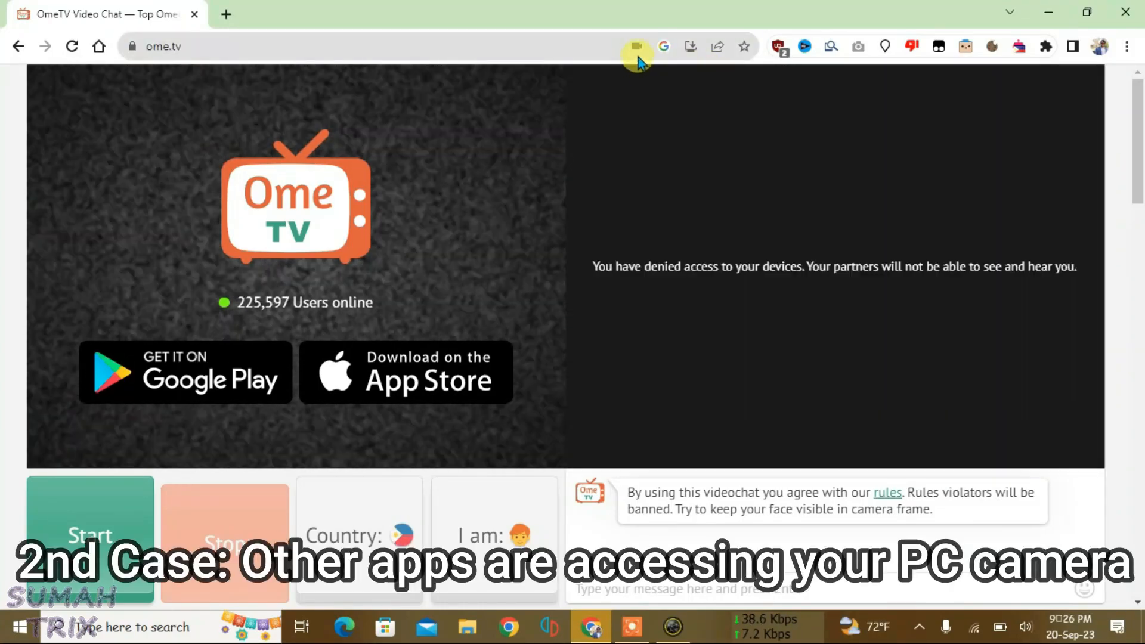
pyautogui.click(637, 46)
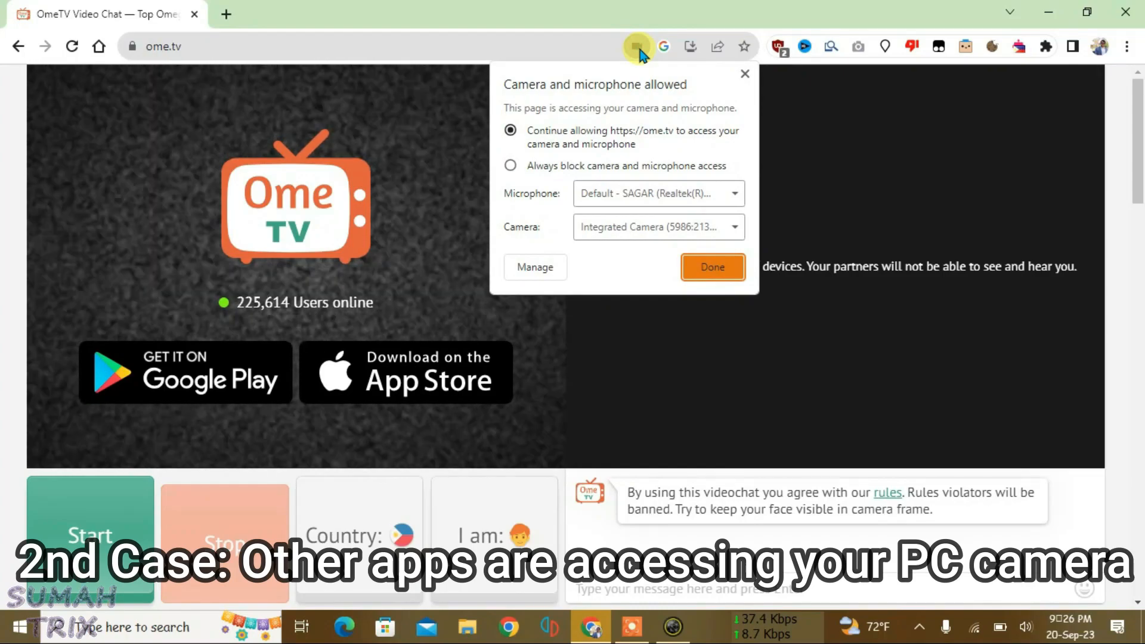
pyautogui.moveTo(1129, 263)
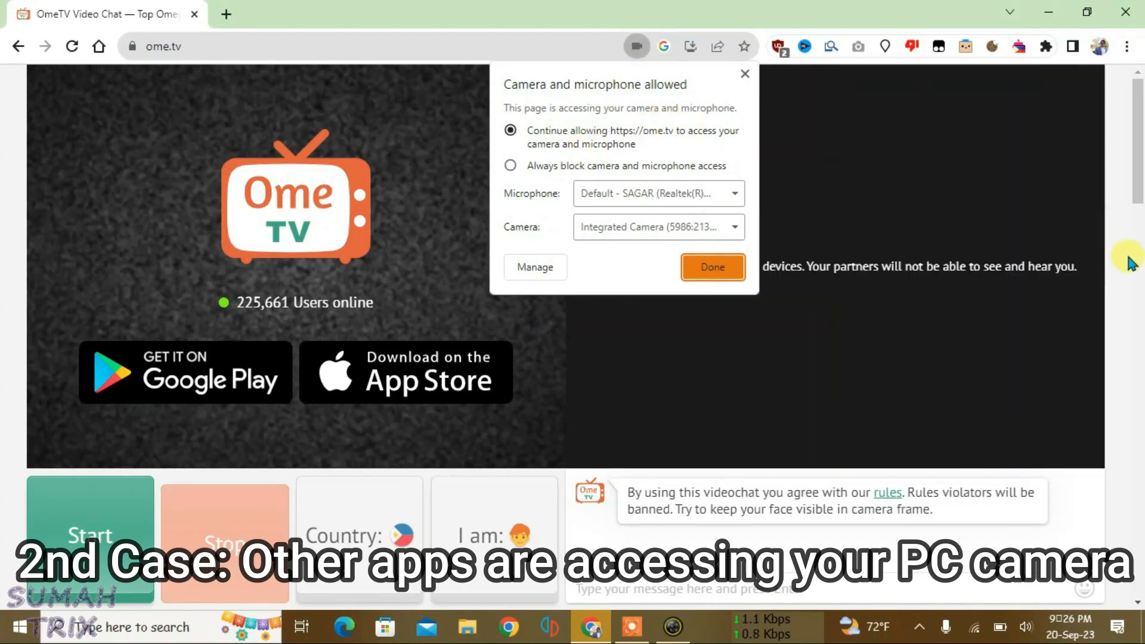
pyautogui.click(712, 267)
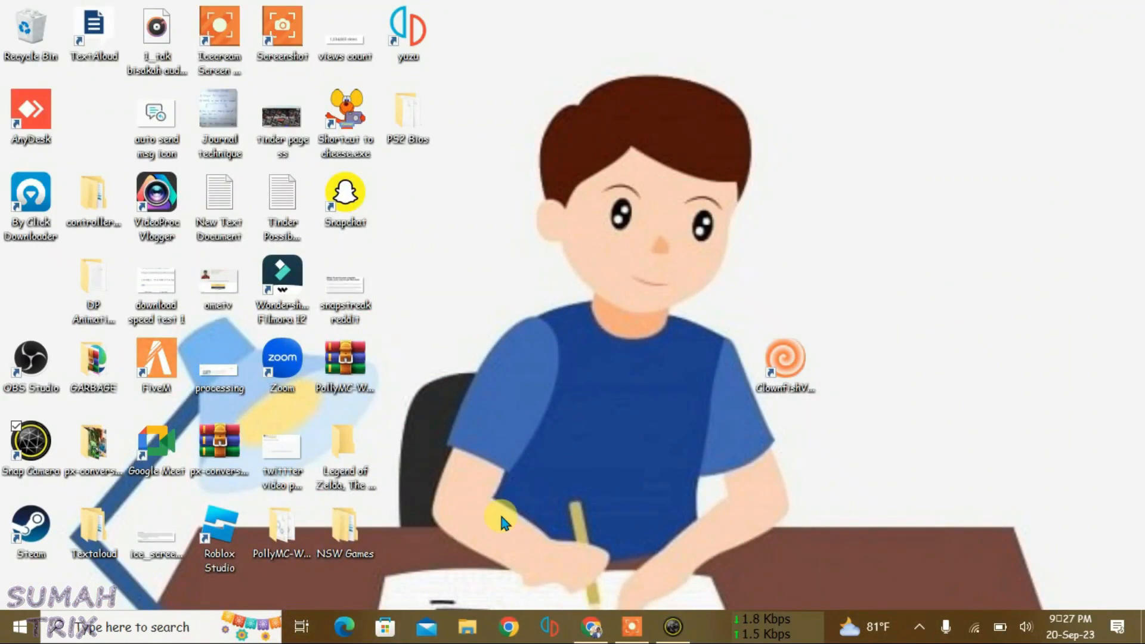
pyautogui.moveTo(654, 475)
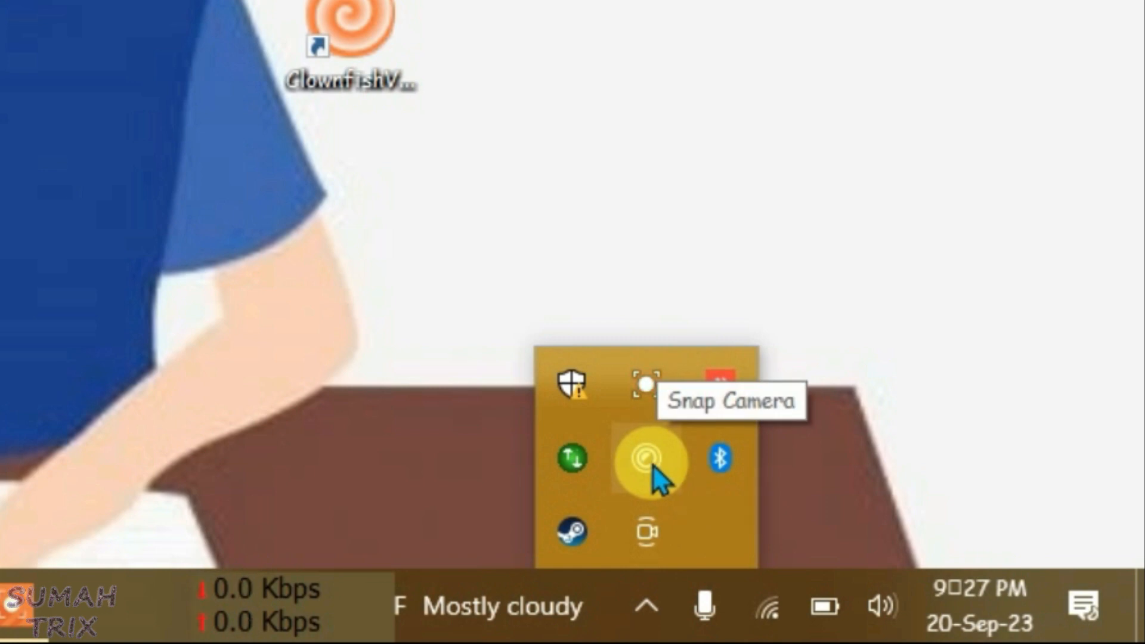
pyautogui.click(644, 459)
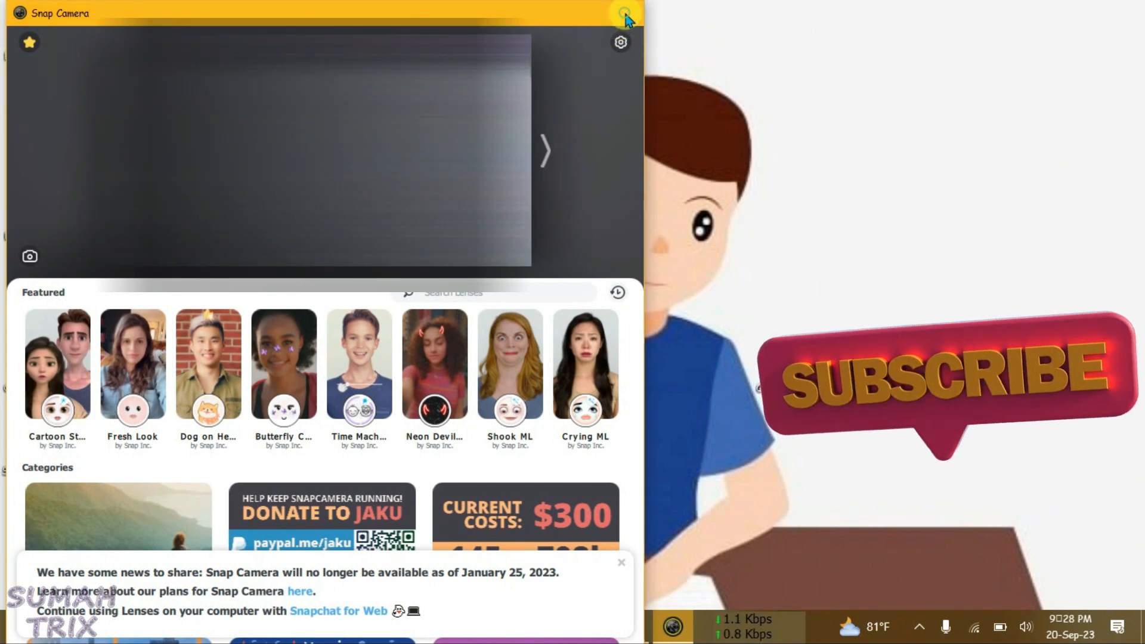
pyautogui.click(625, 13)
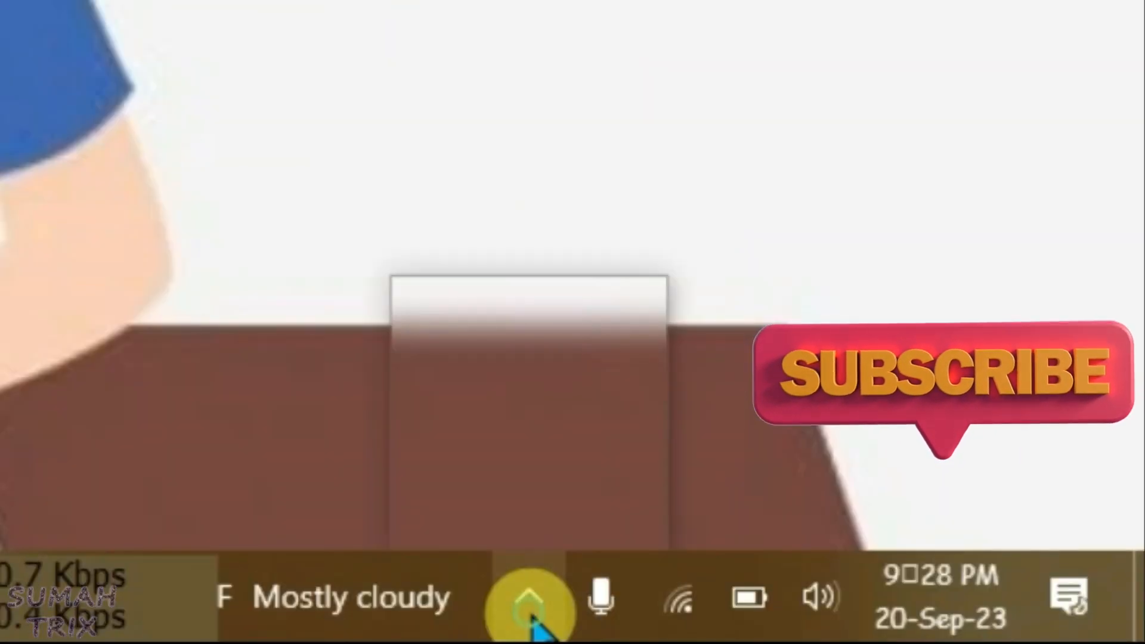
# Quit Snap Camera from the hidden notification-area icons to free the webcam
pyautogui.click(529, 599)
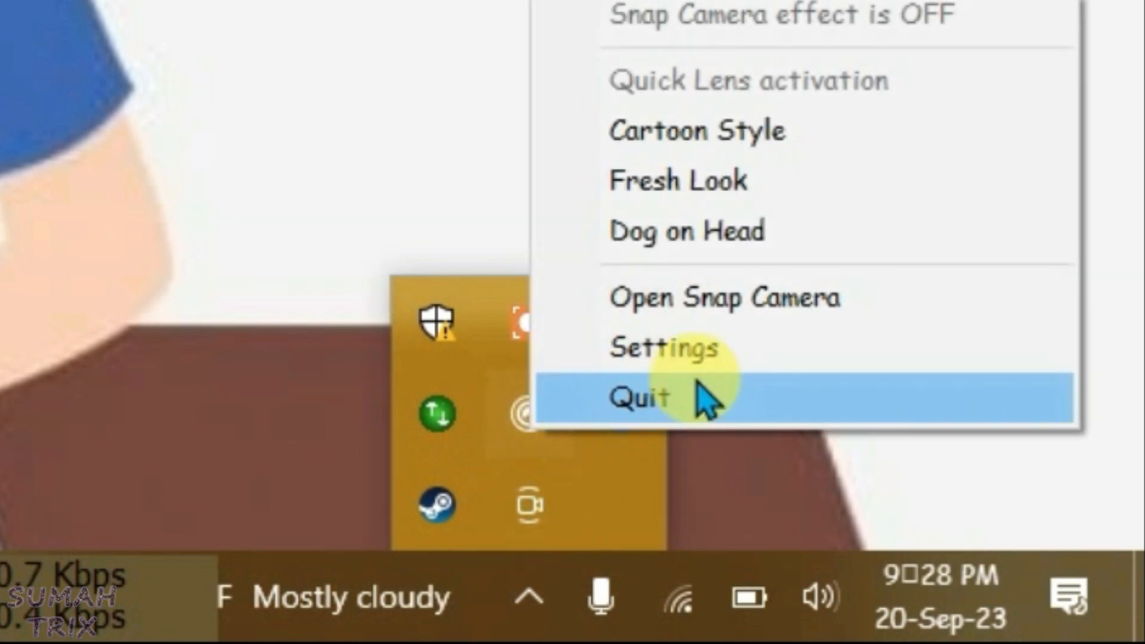
pyautogui.click(639, 397)
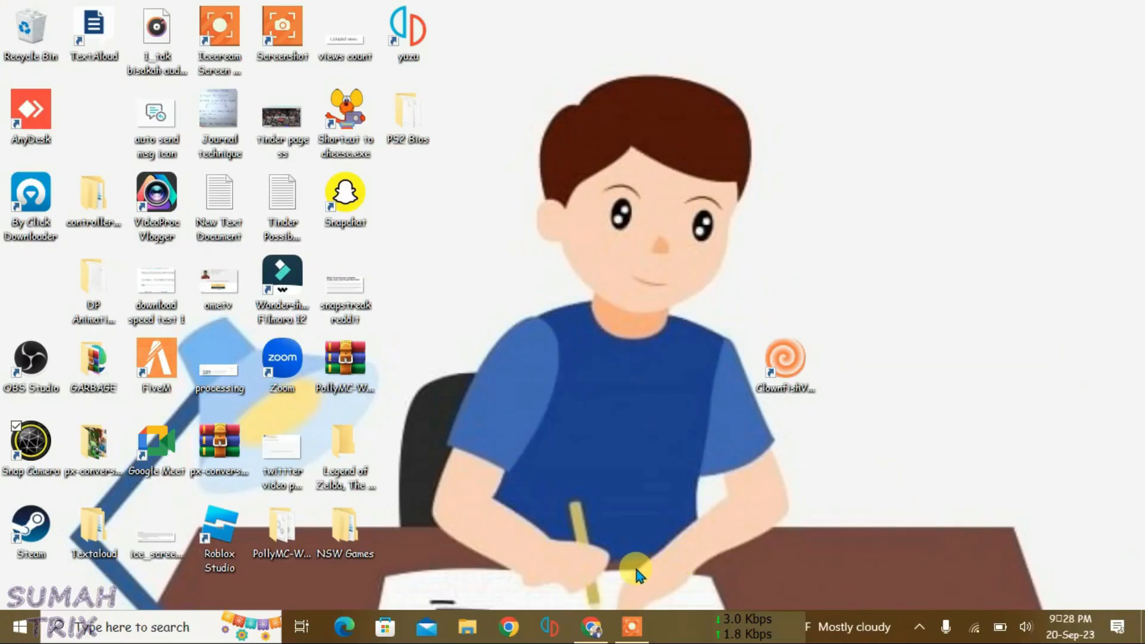